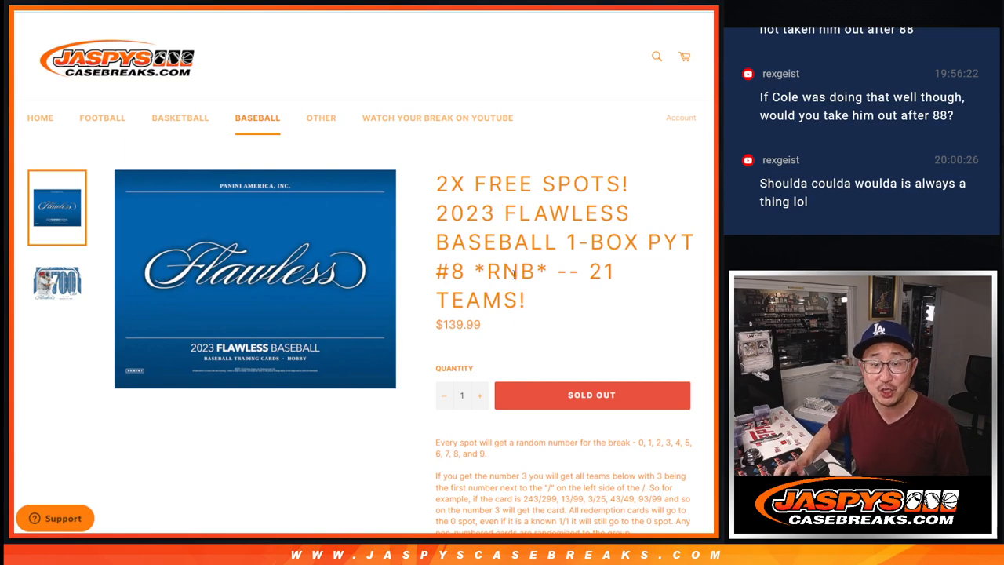
Scroll down the Flawless Baseball break listing before switching to RANDOM.ORG.
scroll(down, 3)
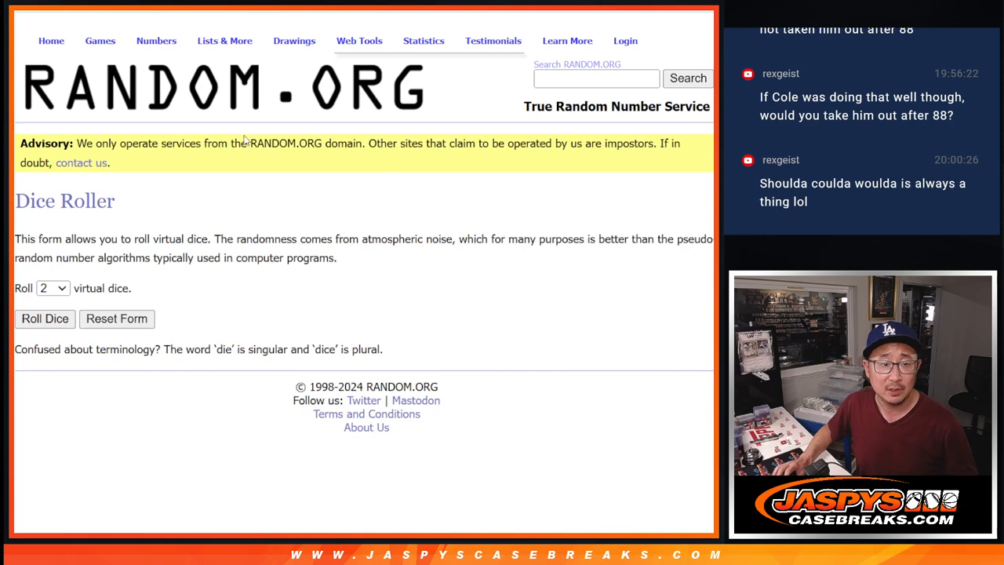
Shuffle the eight buyer names repeatedly in the RANDOM.ORG List Randomizer.
click(44, 319)
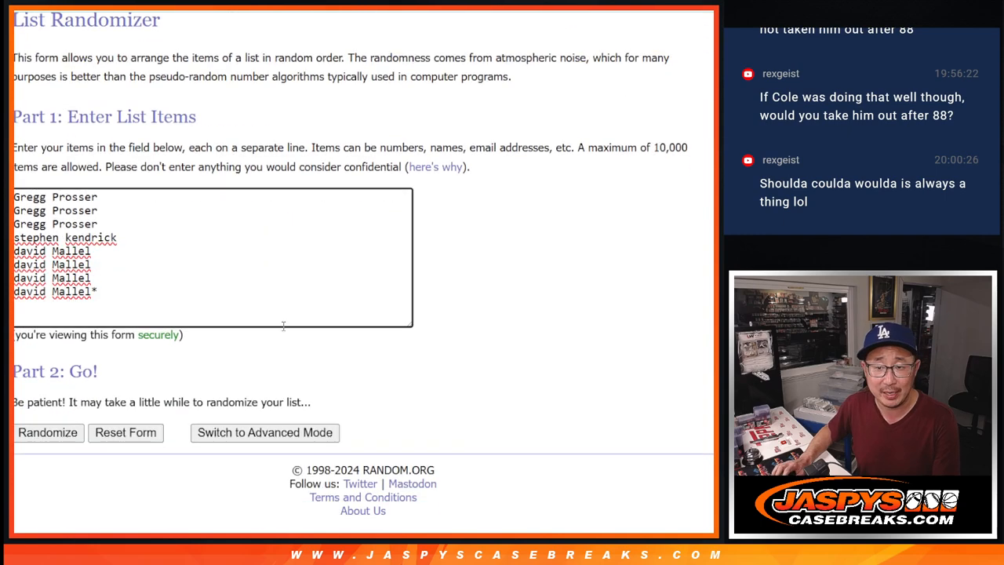
click(47, 433)
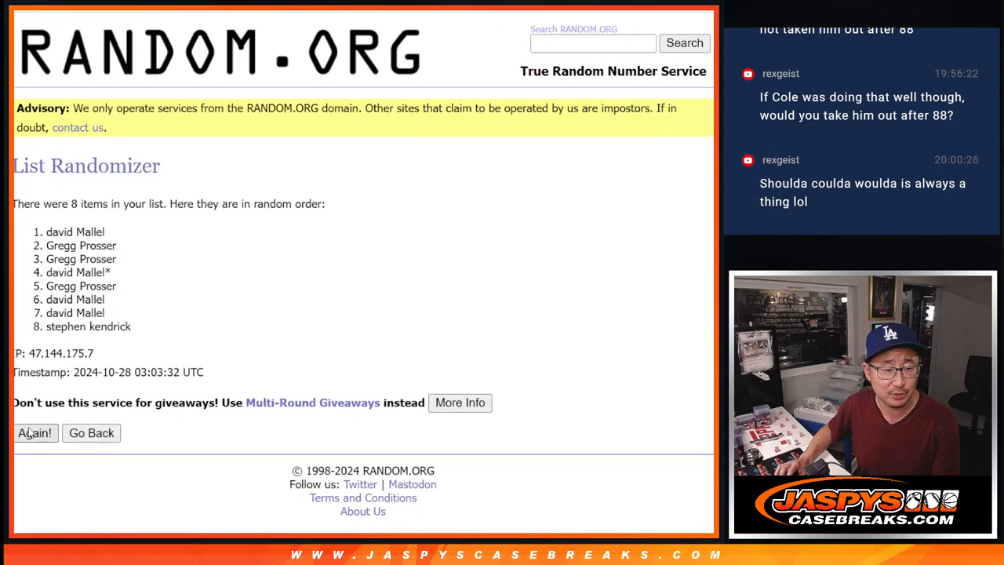
click(34, 433)
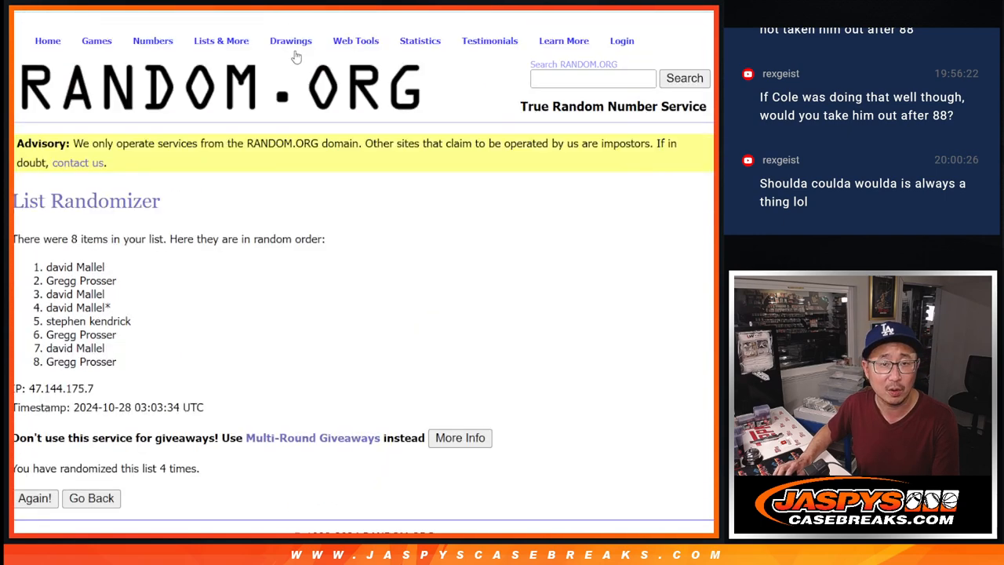
scroll(down, 3)
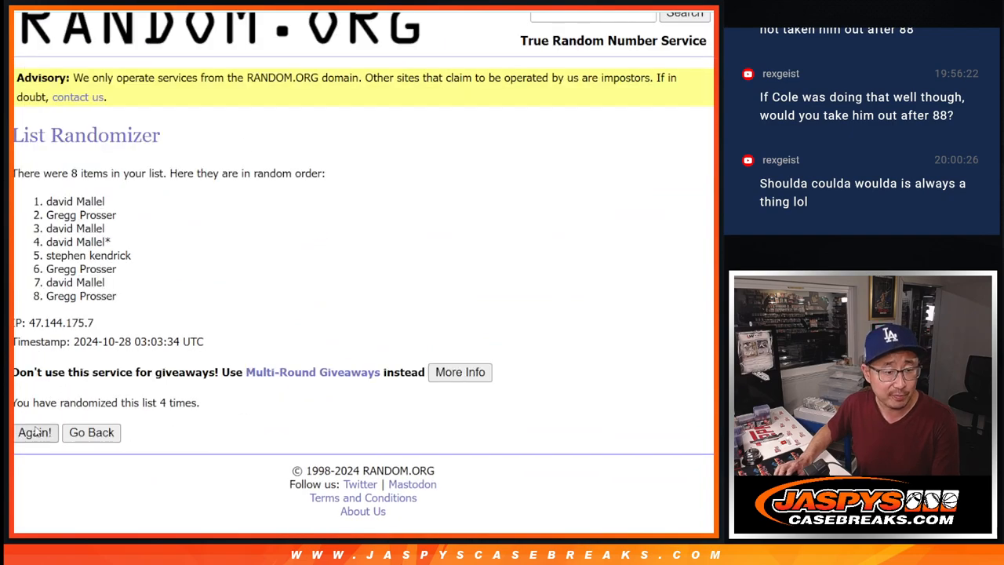
click(34, 433)
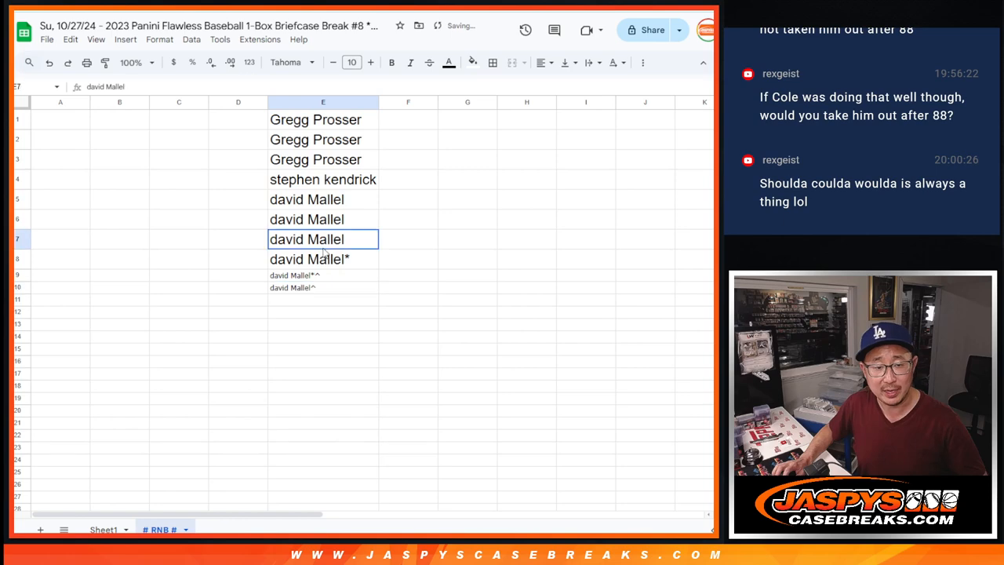
drag(324, 120, 323, 287)
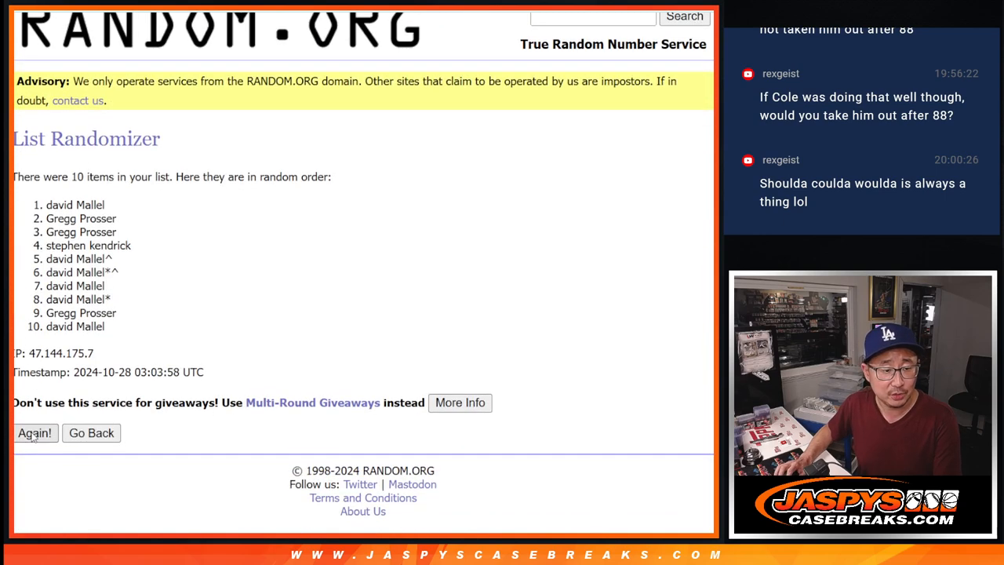
Reshuffle the ten buyer names and return to the list form.
click(34, 433)
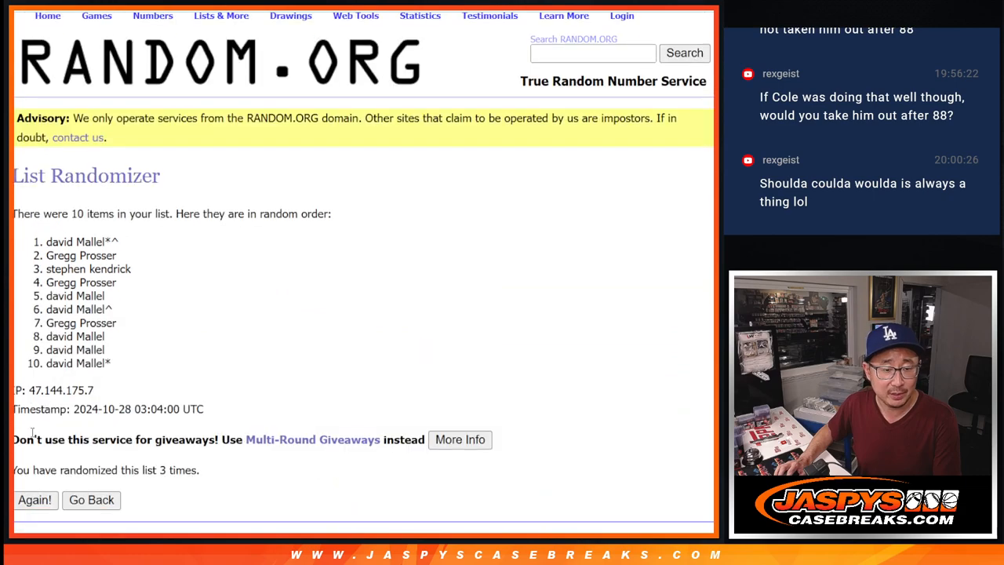
click(35, 499)
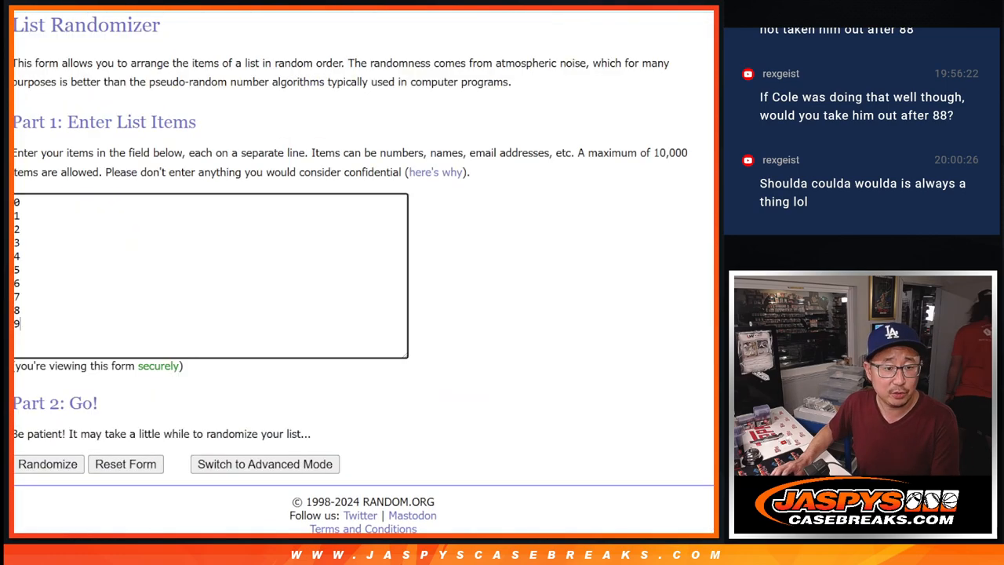
Shuffle the numbers 0 through 9 several times in the List Randomizer.
click(47, 465)
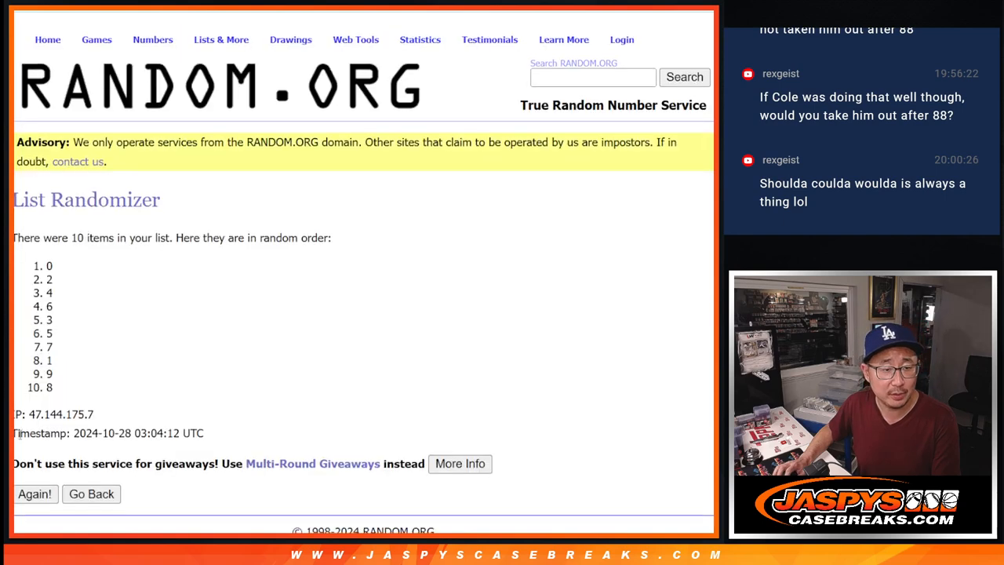
click(34, 492)
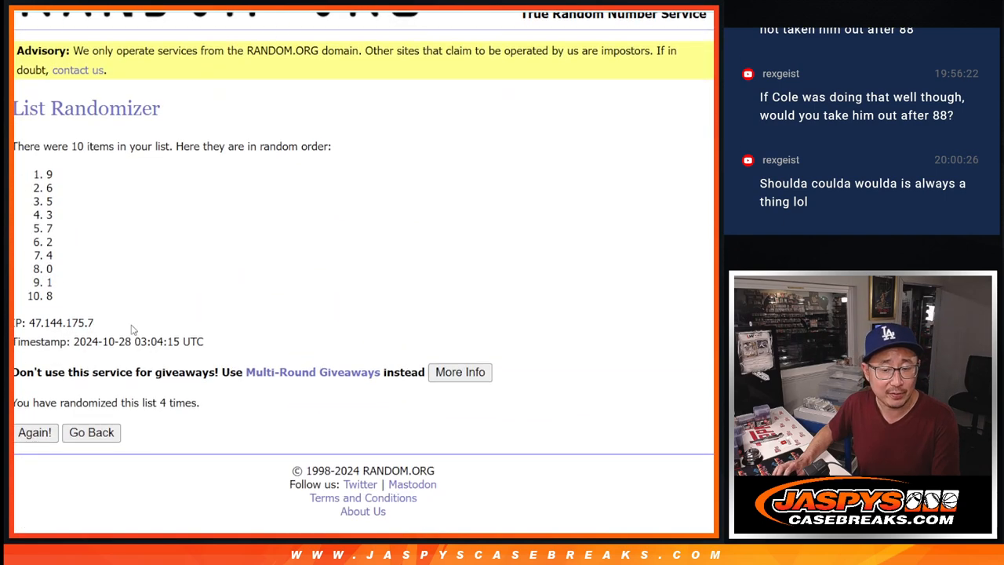
click(35, 433)
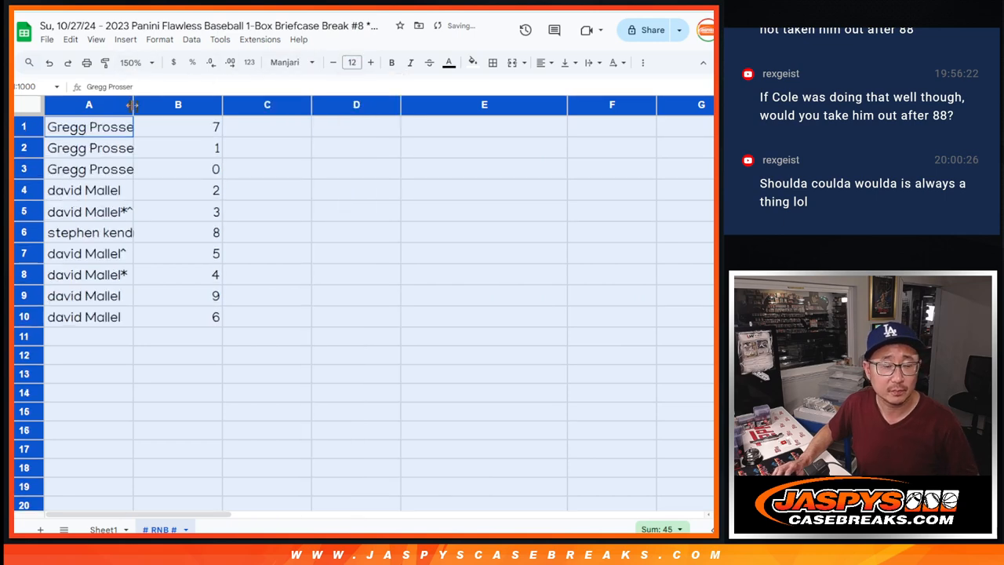
Widen column A and sort the names with spot numbers 0–9 in ascending order.
drag(133, 105, 160, 105)
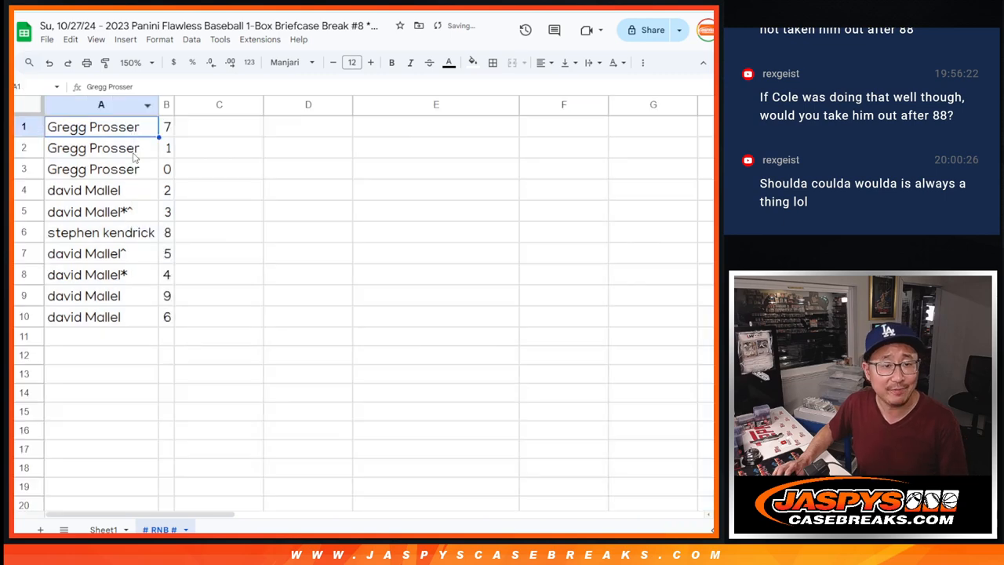
click(94, 169)
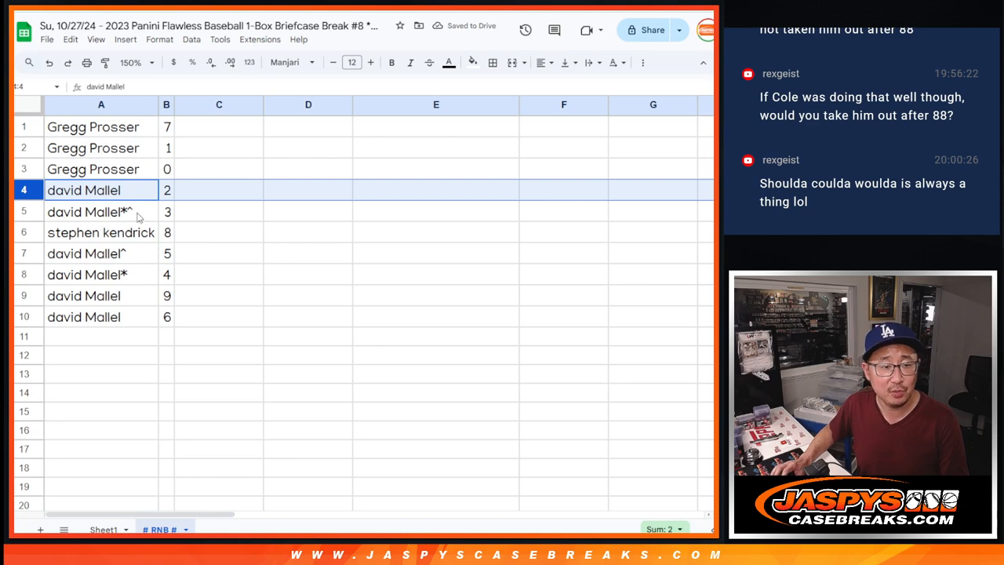
click(100, 232)
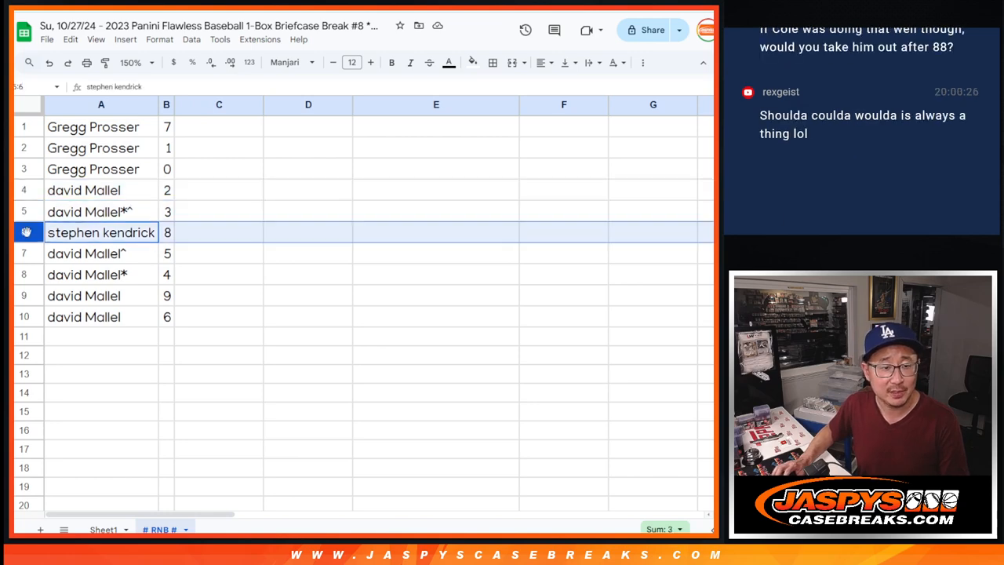
click(101, 252)
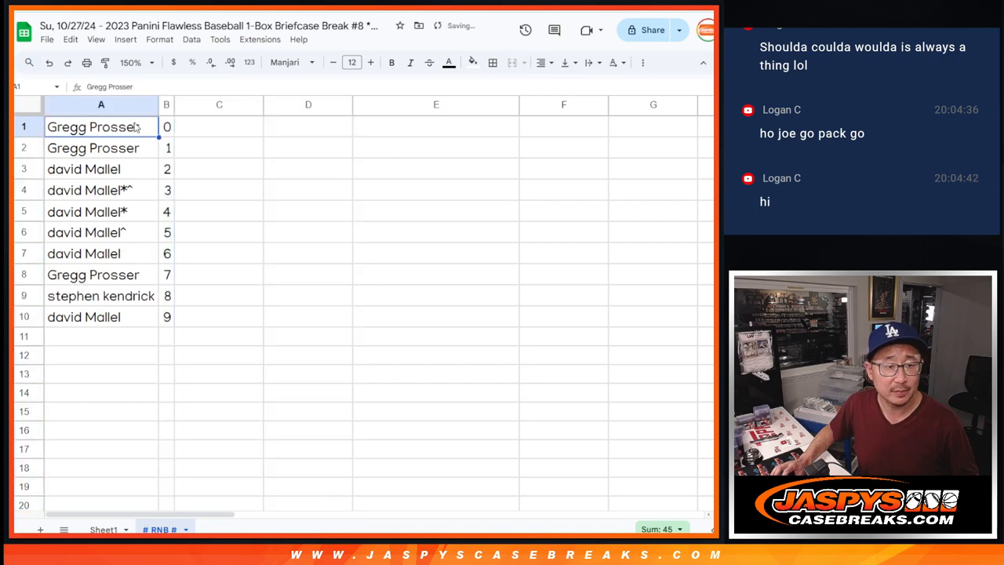
click(540, 63)
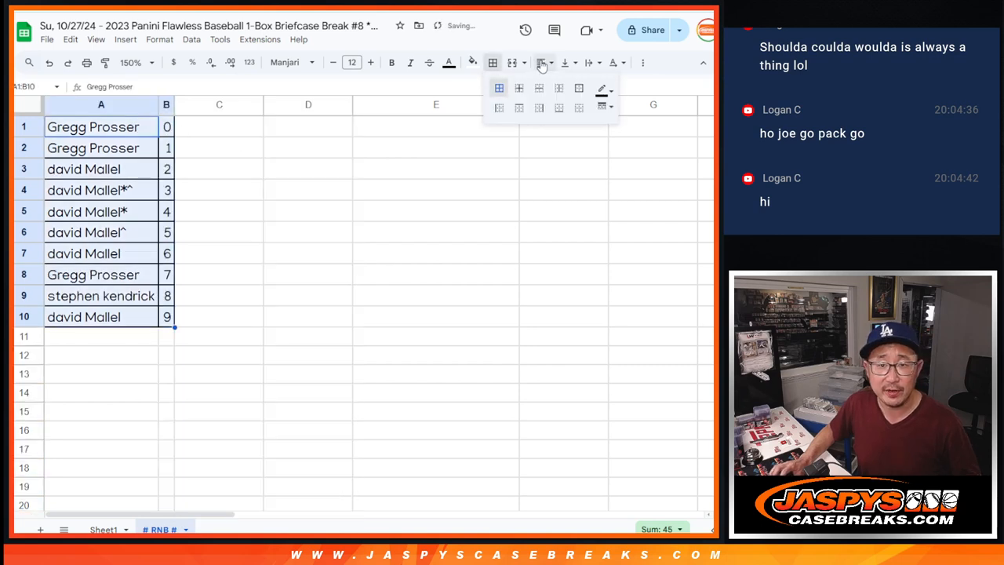